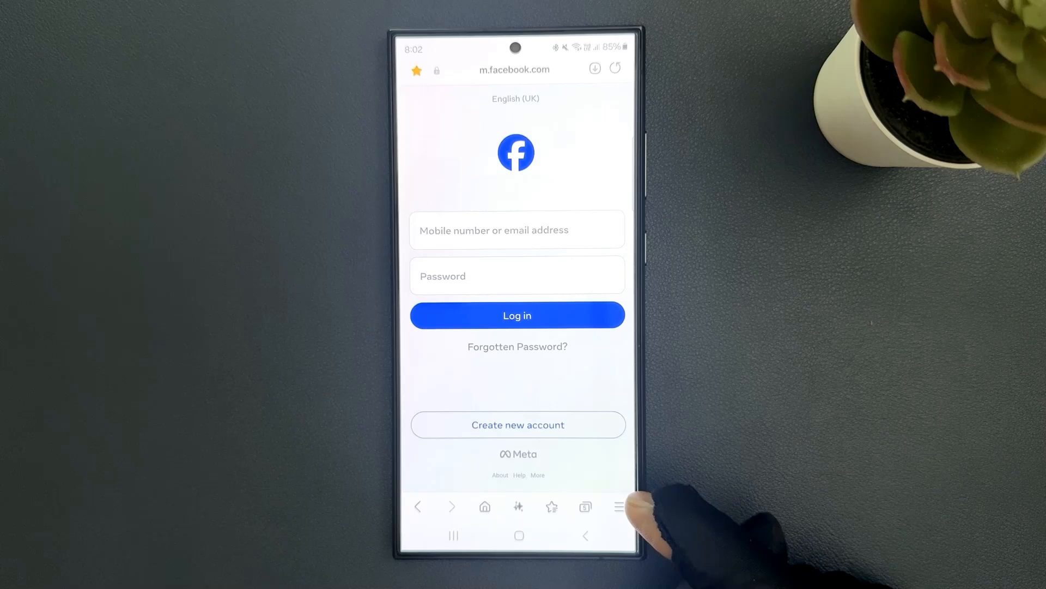
Show the tab overview listing the five open tabs and its More options menu.
{"action": "left_click", "coordinate": [586, 507]}
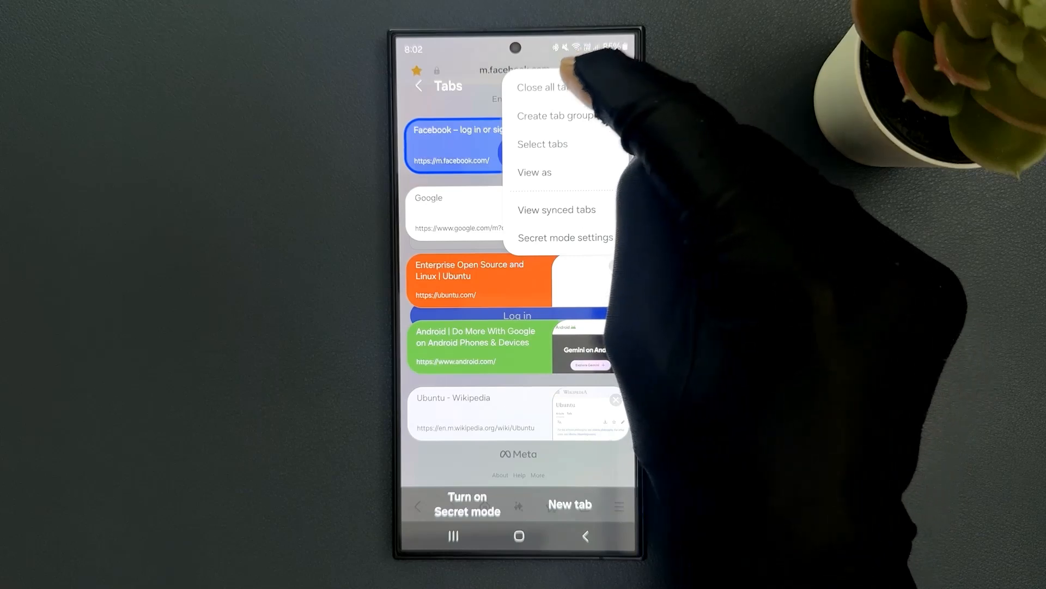
Close all five open tabs via 'Close all tabs' and confirm the dialog.
{"action": "left_click", "coordinate": [543, 88]}
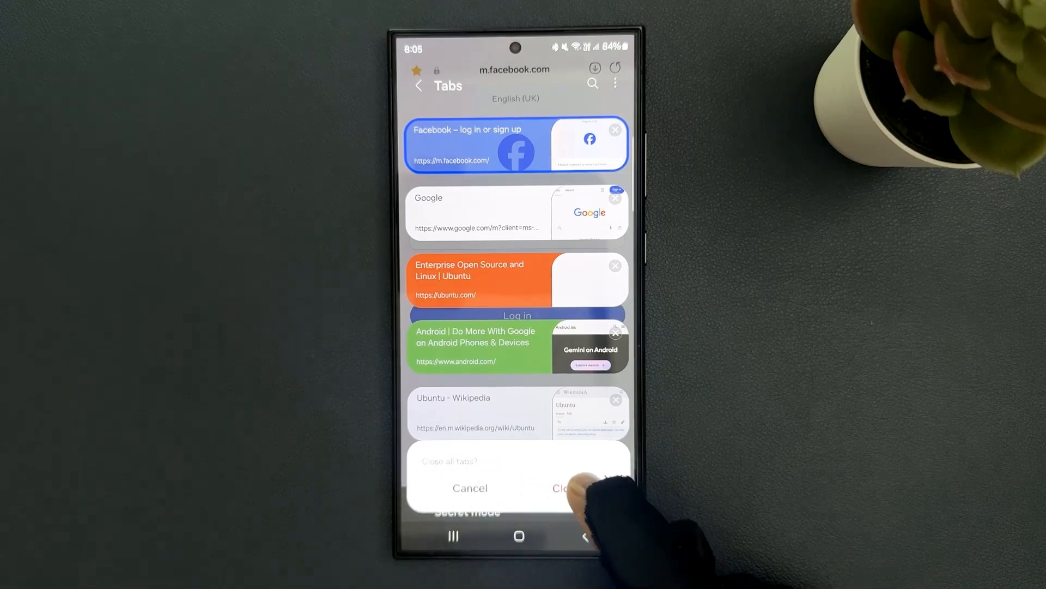
{"action": "left_click", "coordinate": [566, 488]}
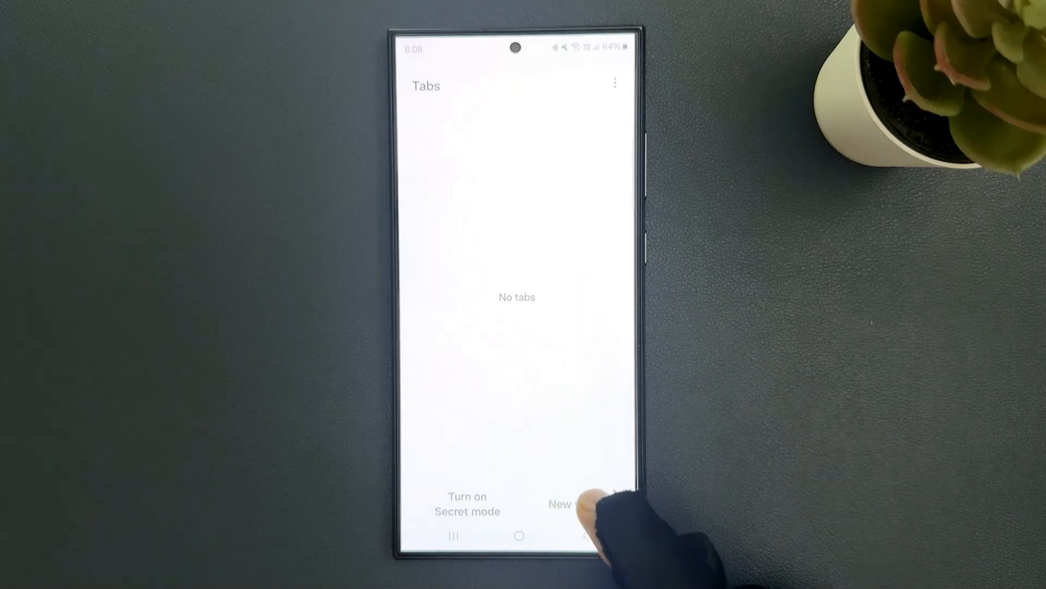
Start a new tab showing the Quick access start page.
{"action": "left_click", "coordinate": [572, 502]}
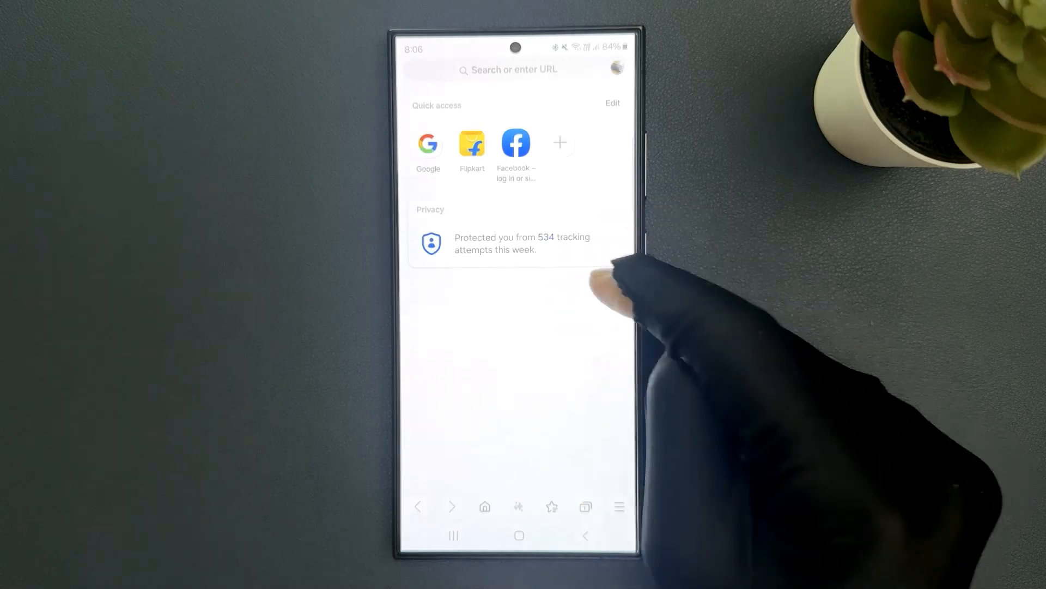